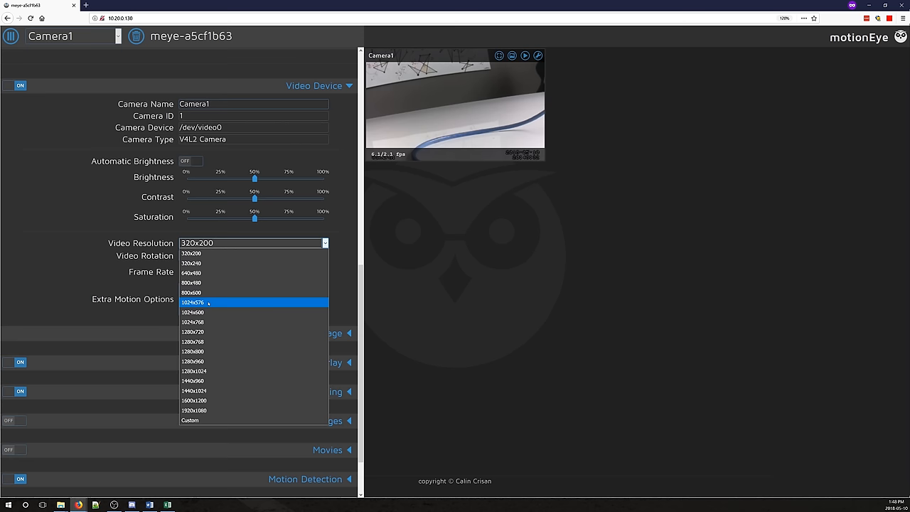
# - Choose 1280x720 in Camera1's Video Resolution dropdown
pyautogui.click(192, 332)
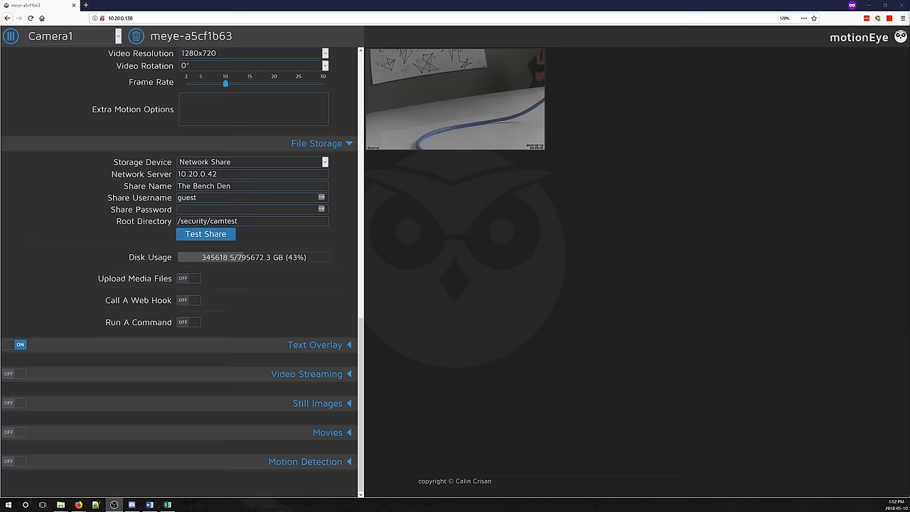
# - Enable continuous movie recording kept for one month, accepting the old-media removal warning
pyautogui.click(327, 432)
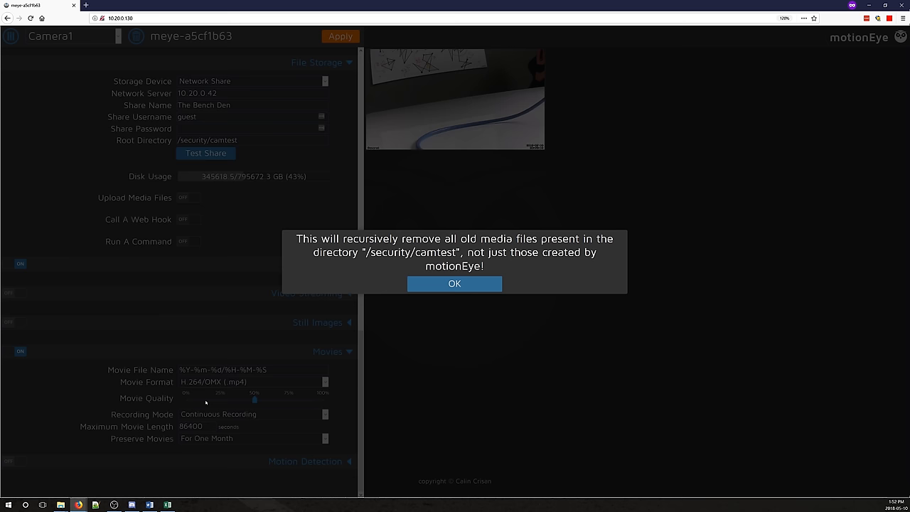
pyautogui.click(454, 283)
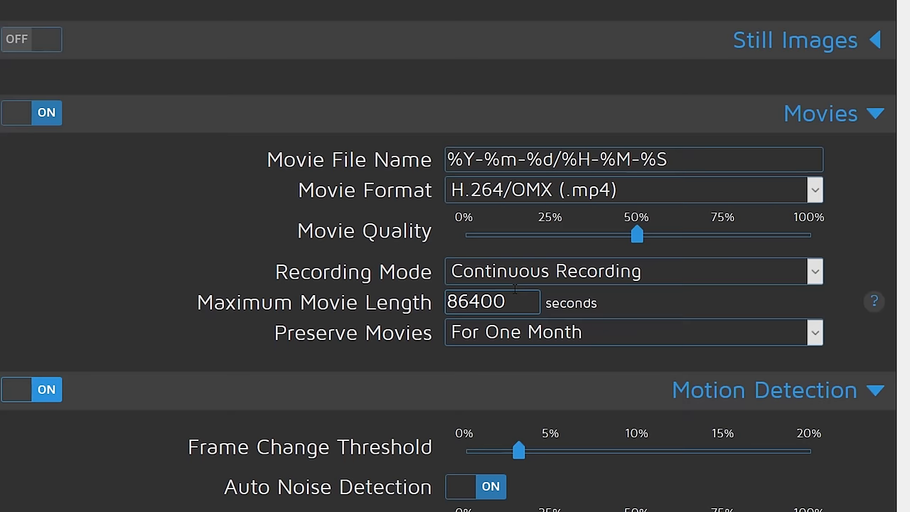